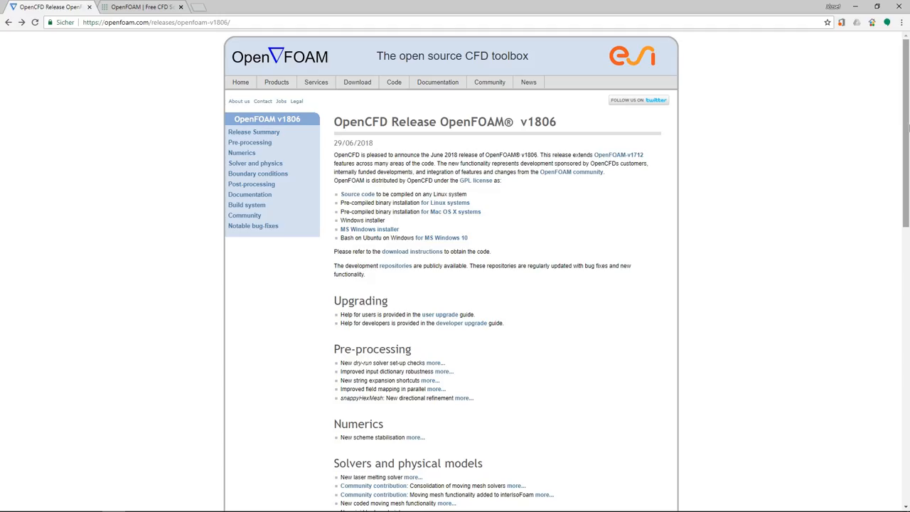
mouse_move(302, 63)
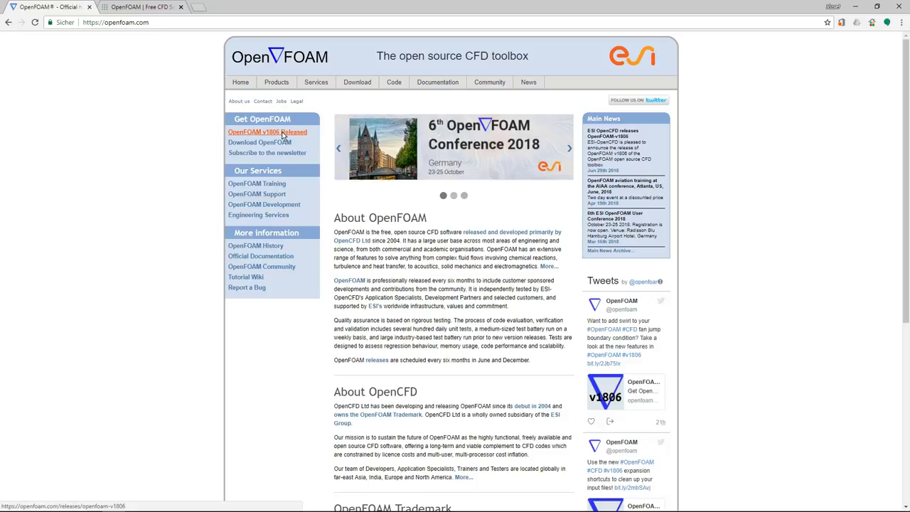
mouse_move(254, 246)
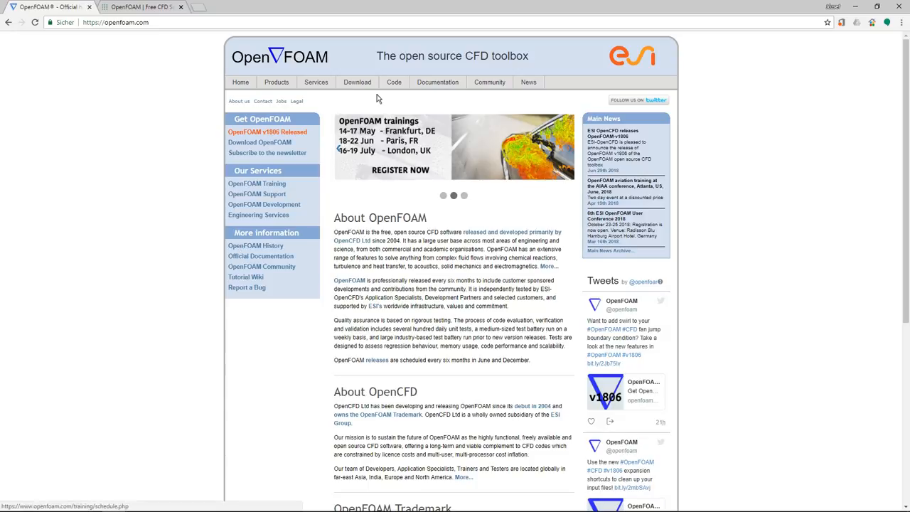
Step: Open the OpenFOAM v1806 release notes via Download > Current release and scroll its feature summary
left_click(365, 94)
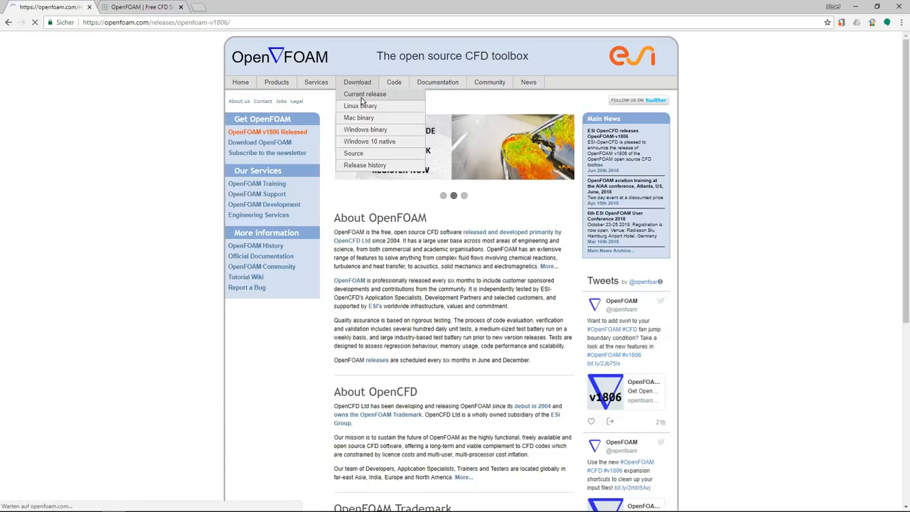
left_click(364, 94)
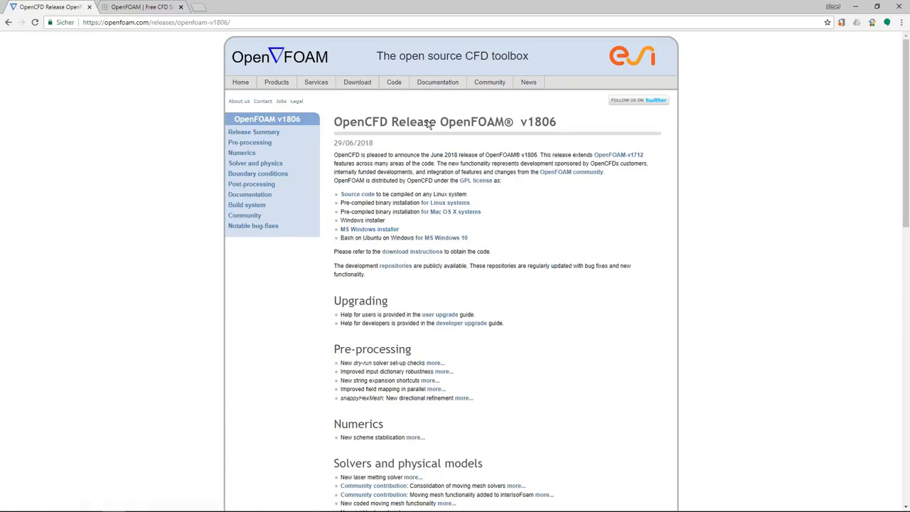
scroll("down", 3)
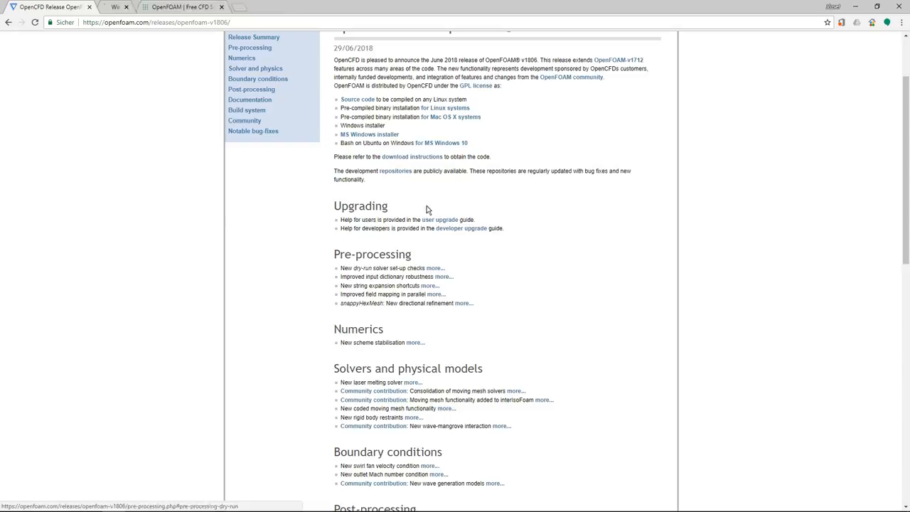
Step: Open 'more...' on New dry-run solver set-up checks and read down to dictionary robustness
left_click(434, 268)
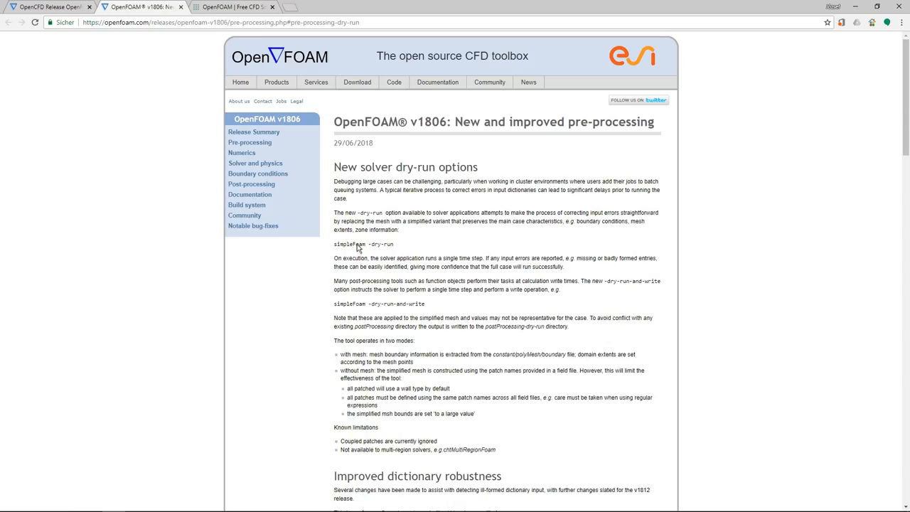
mouse_move(382, 252)
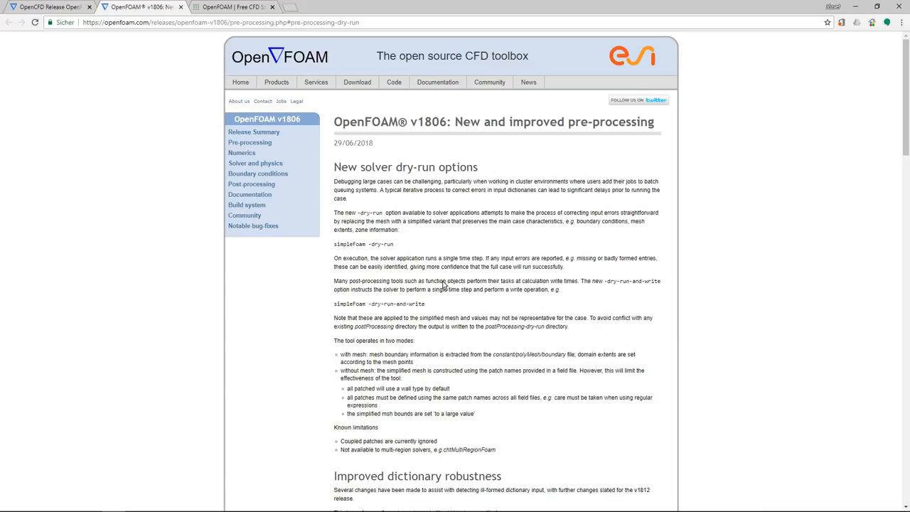
scroll("down", 3)
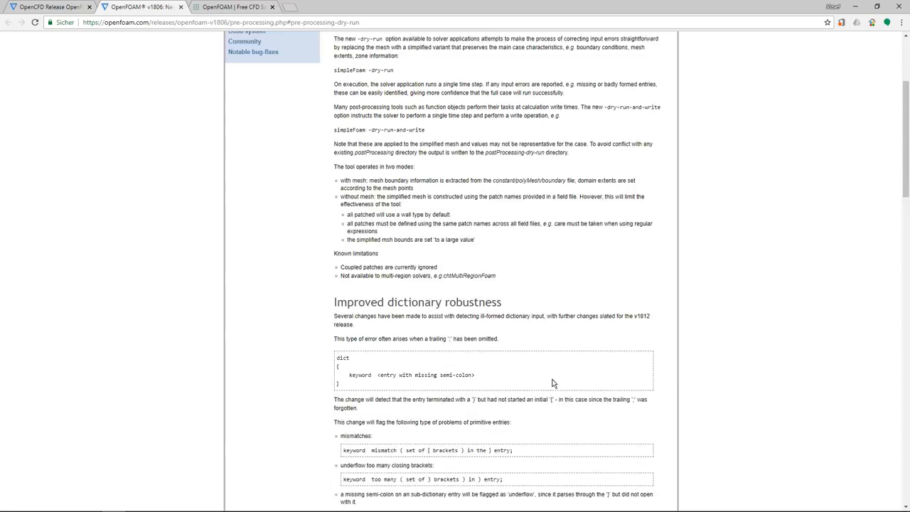
scroll("down", 3)
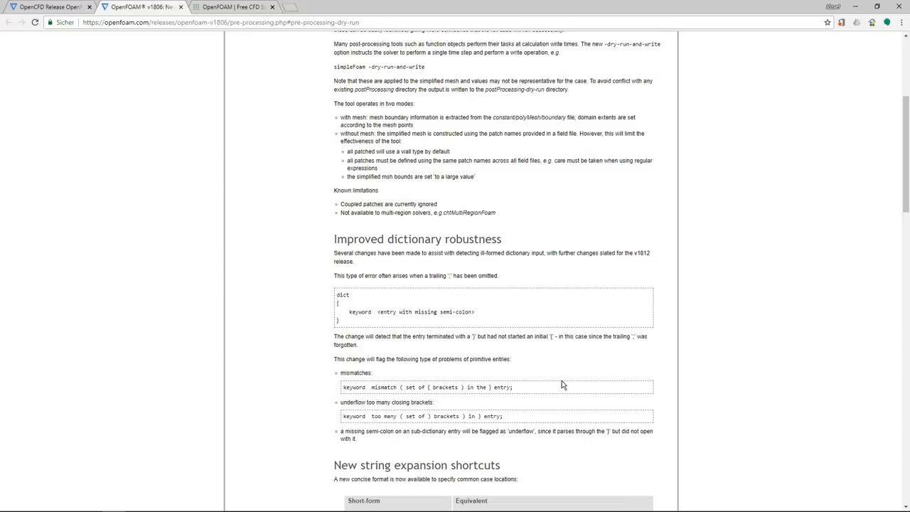
mouse_move(424, 236)
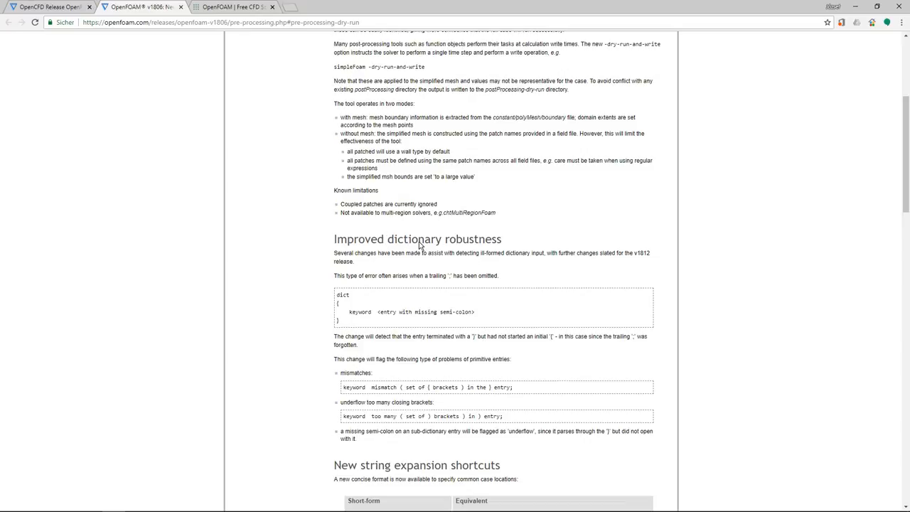
mouse_move(467, 306)
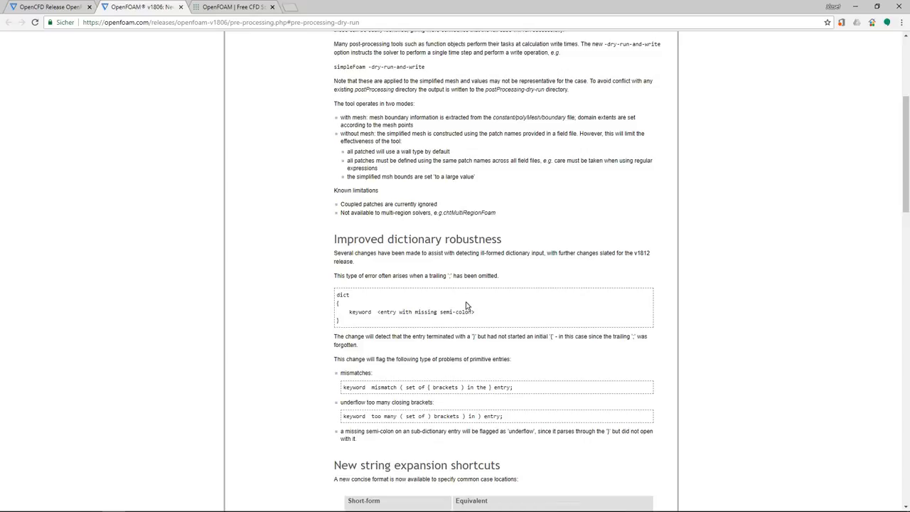
mouse_move(358, 291)
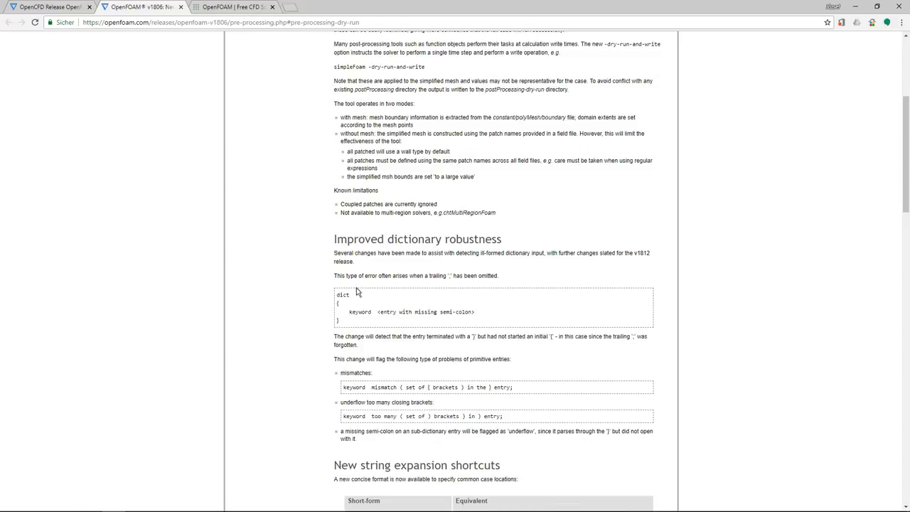
mouse_move(449, 279)
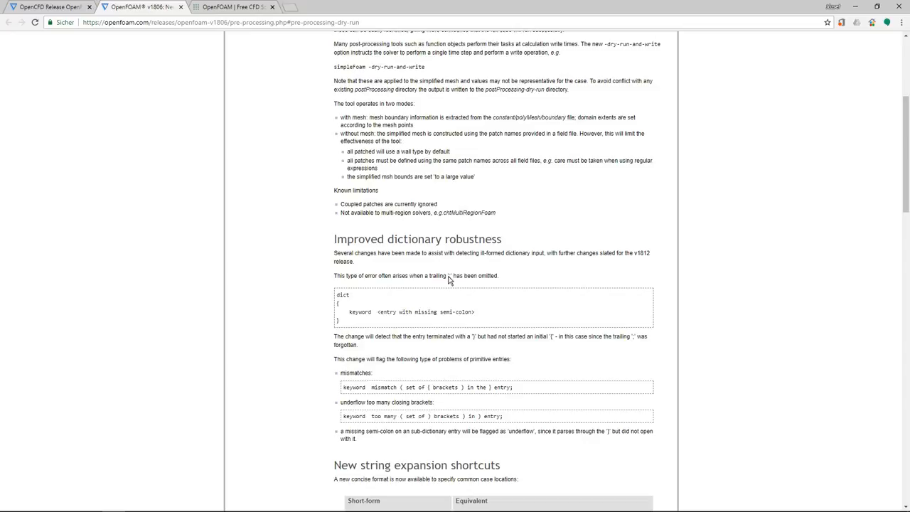
mouse_move(474, 293)
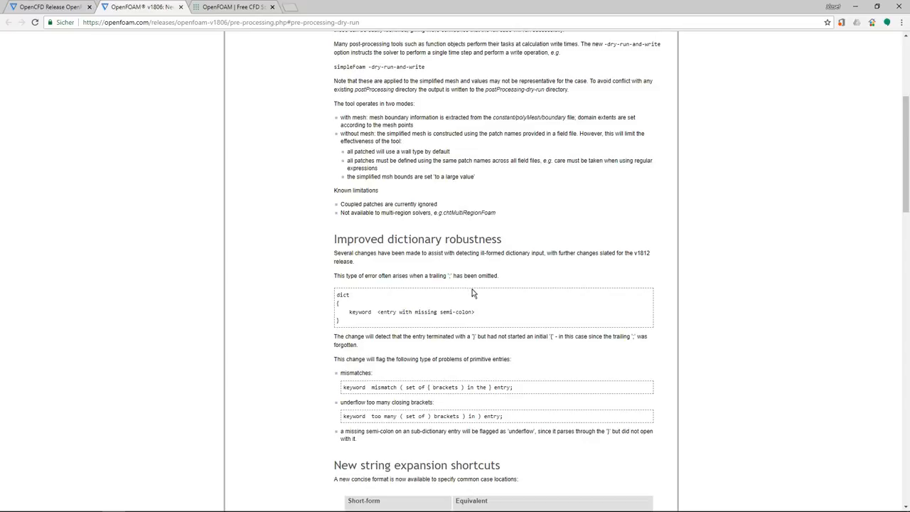
Step: Scroll past string expansion shortcuts and mapFieldsPar to snappyHexMesh directional refinement
scroll("down", 3)
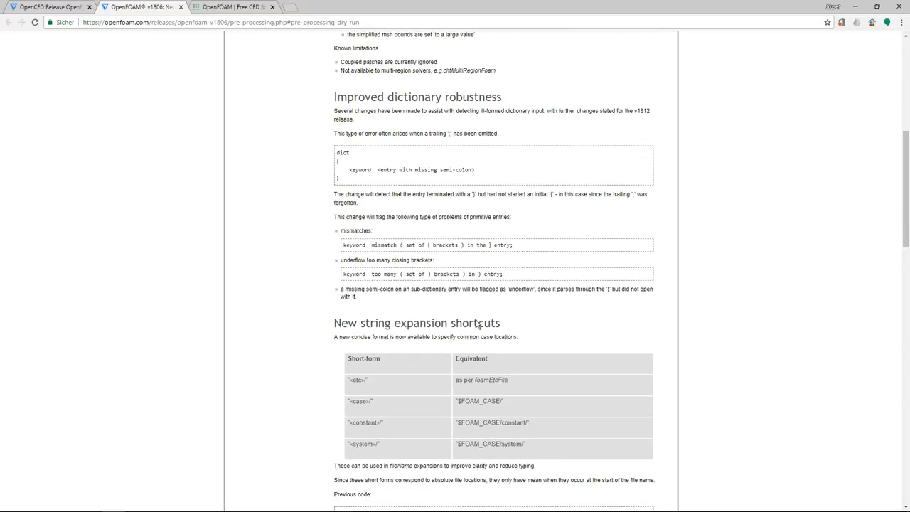
scroll("down", 3)
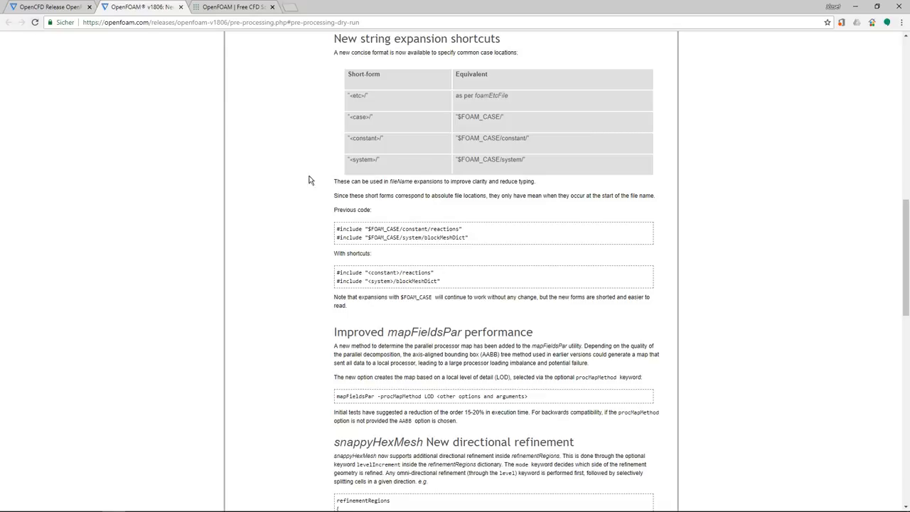
scroll("down", 3)
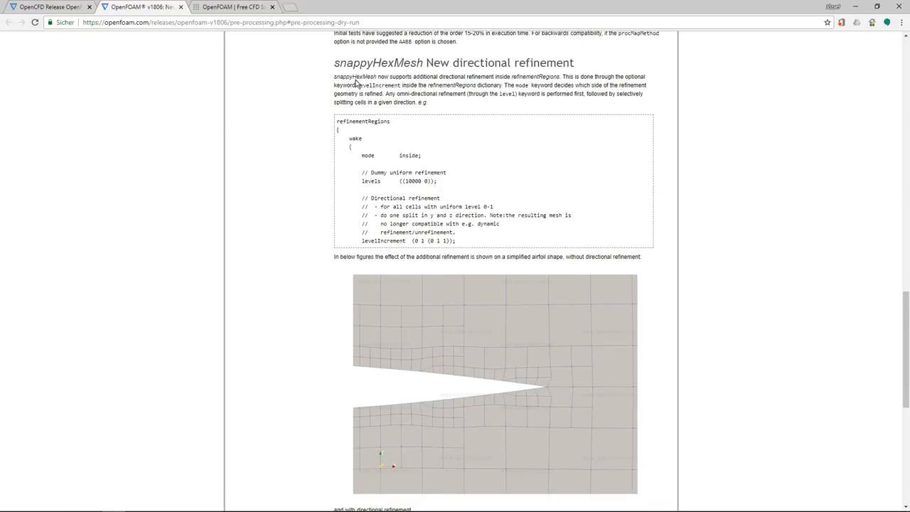
mouse_move(517, 67)
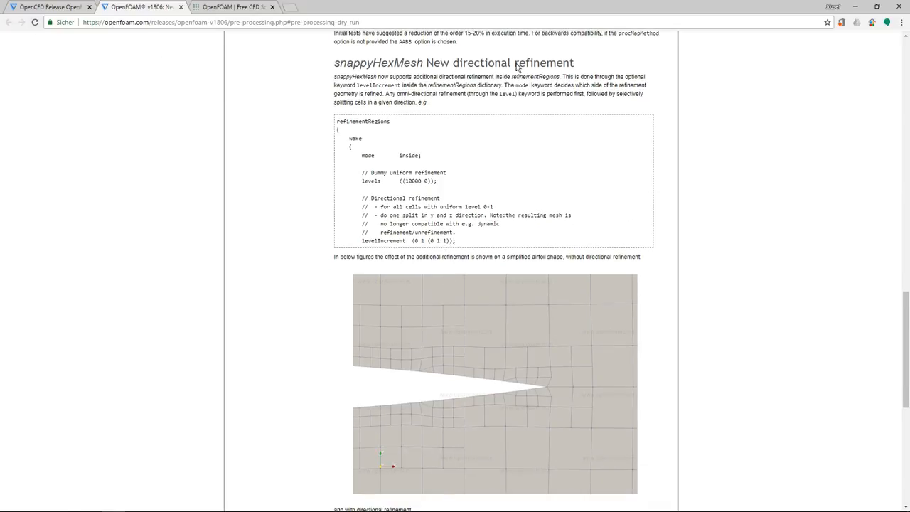
mouse_move(570, 299)
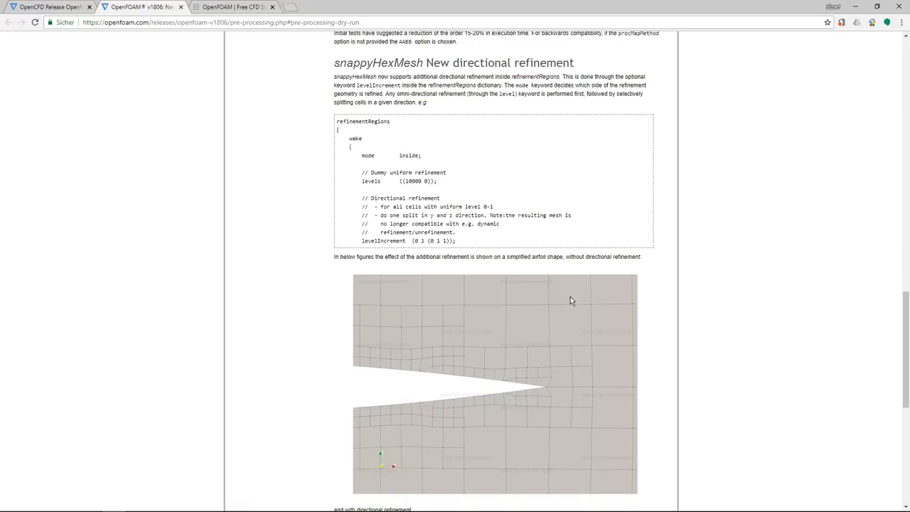
mouse_move(3, 71)
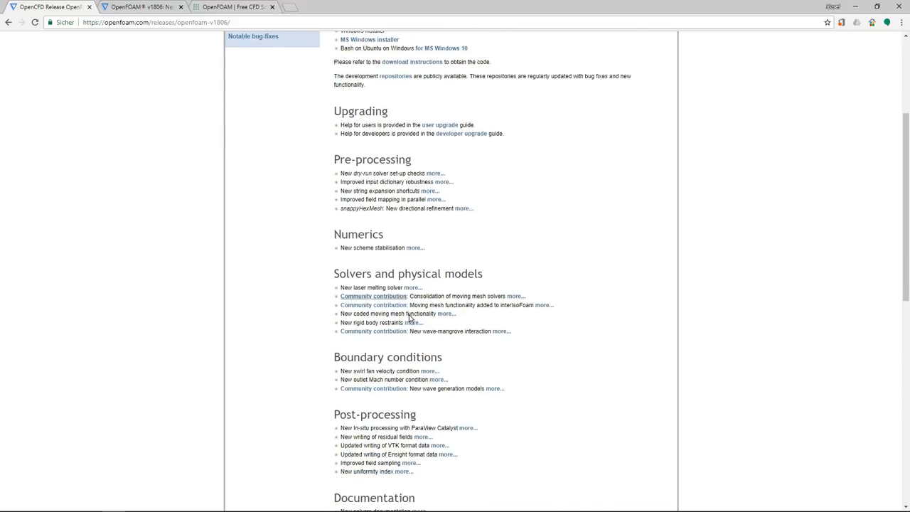
mouse_move(393, 343)
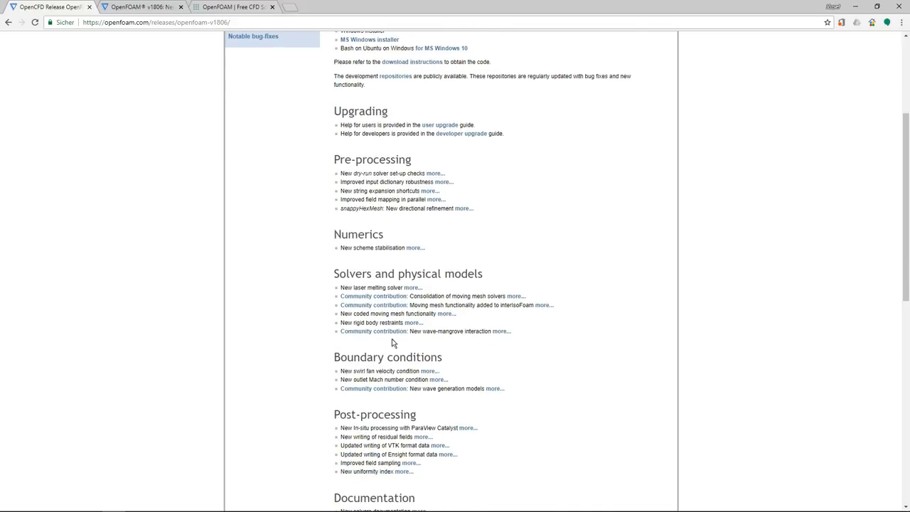
Step: Scroll the v1806 release summary, then switch to the openfoam.org OpenFOAM 6 tab
scroll("down", 3)
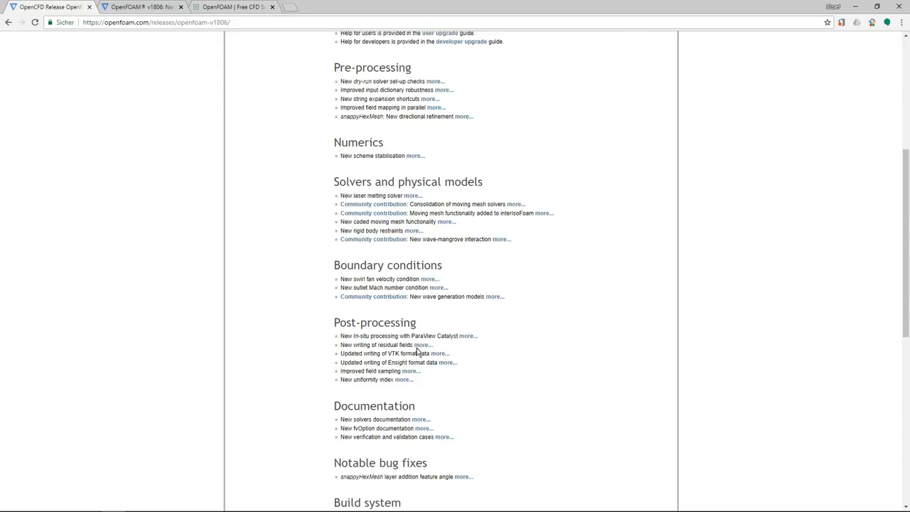
left_click(233, 6)
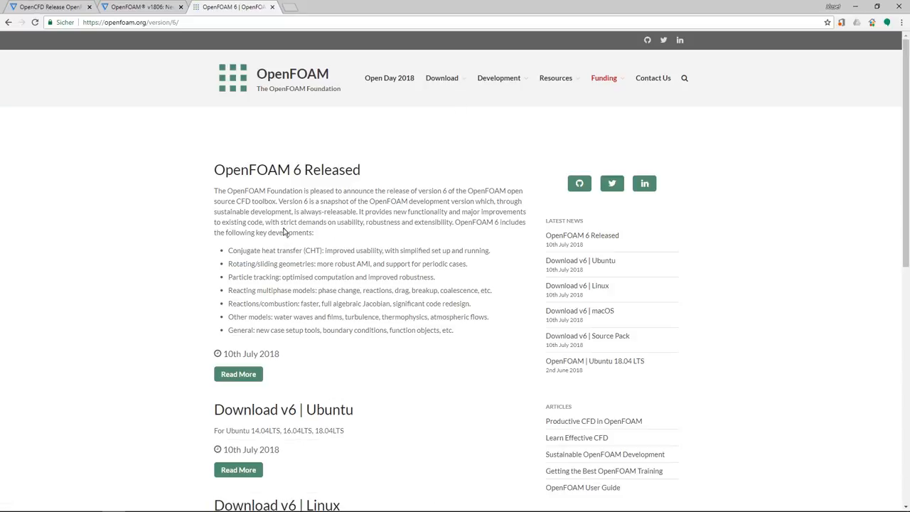
Step: Open Read More on OpenFOAM 6 Released and scroll to platforms and Heat Transfer
left_click(238, 373)
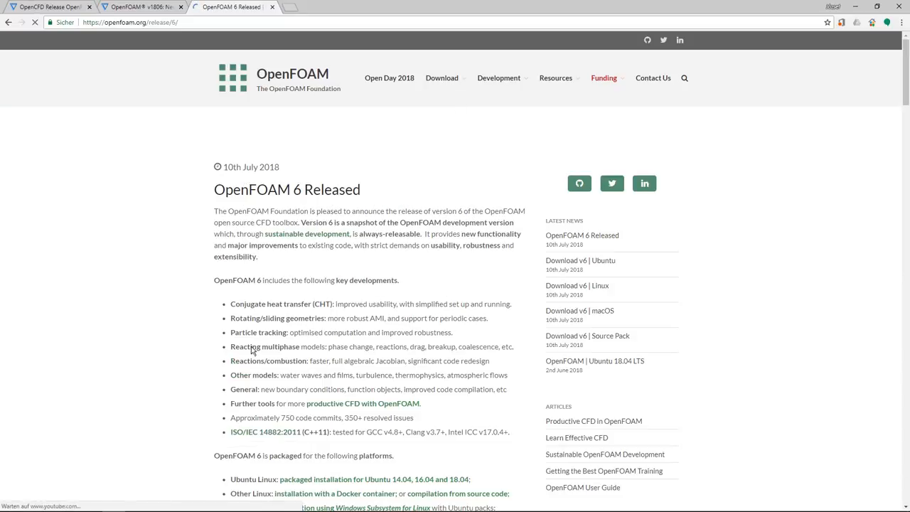
scroll("down", 3)
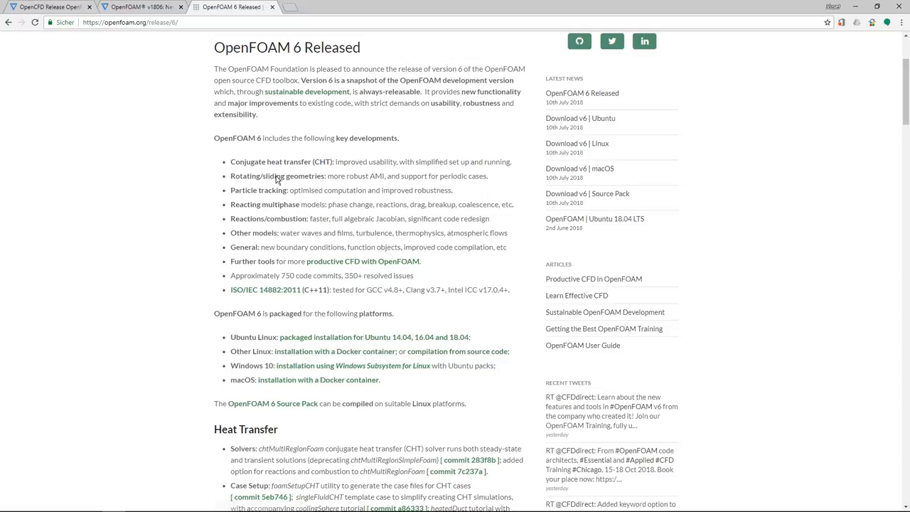
mouse_move(286, 163)
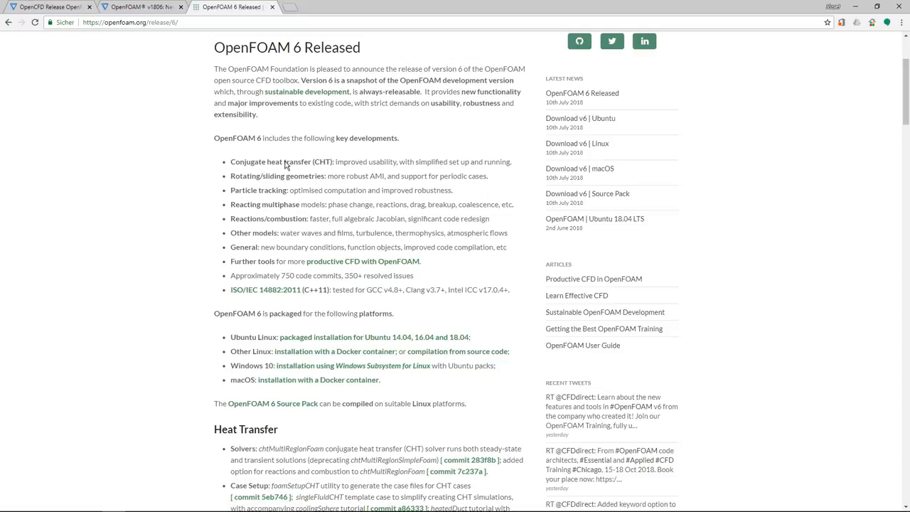
mouse_move(256, 206)
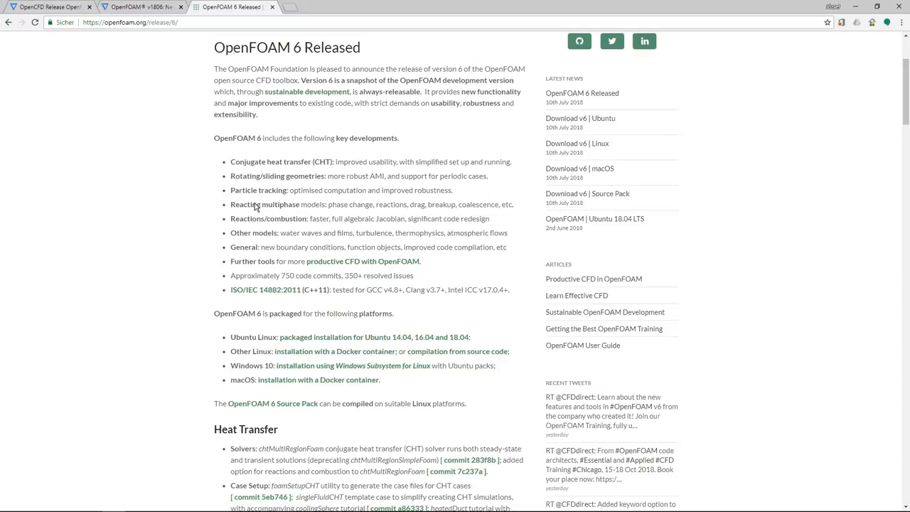